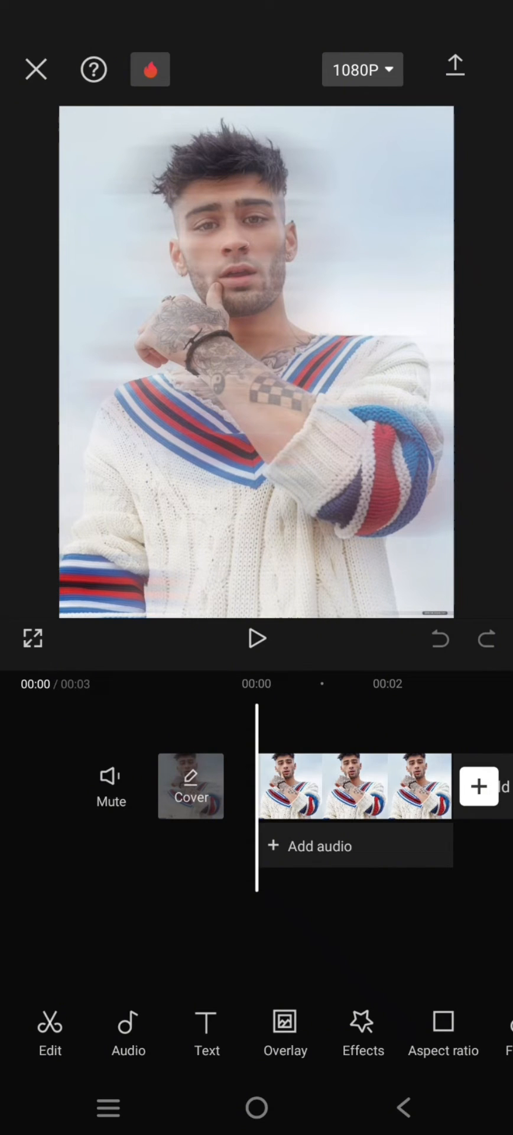
Add a new empty text box over the photo and start editing its words.
left_click(205, 1034)
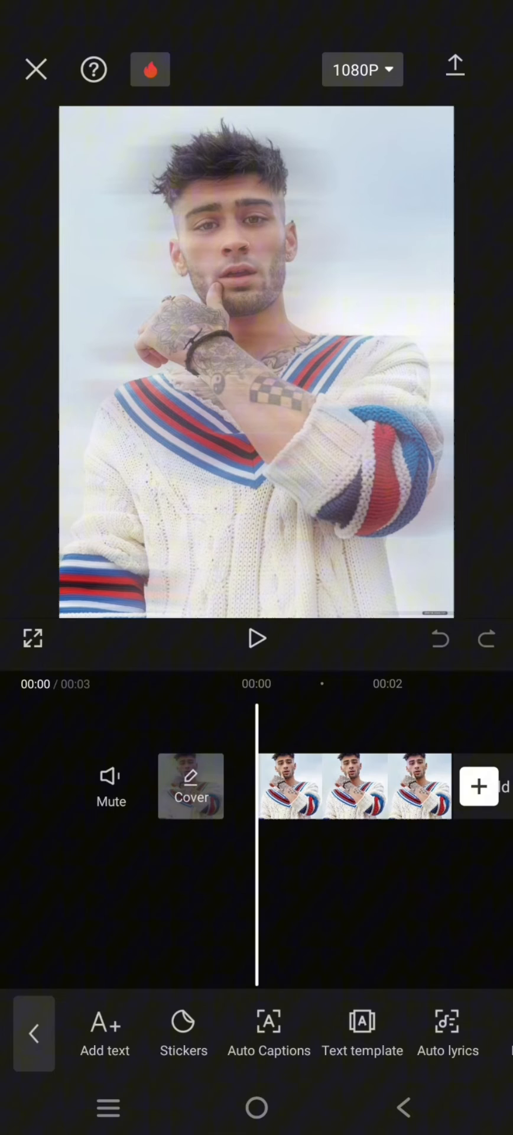
left_click(104, 1032)
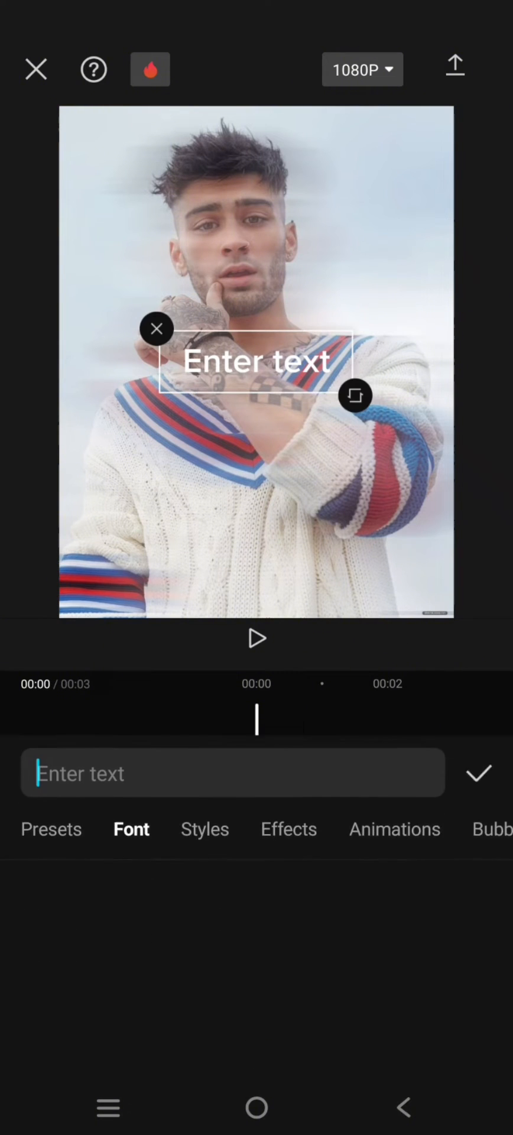
left_click(232, 774)
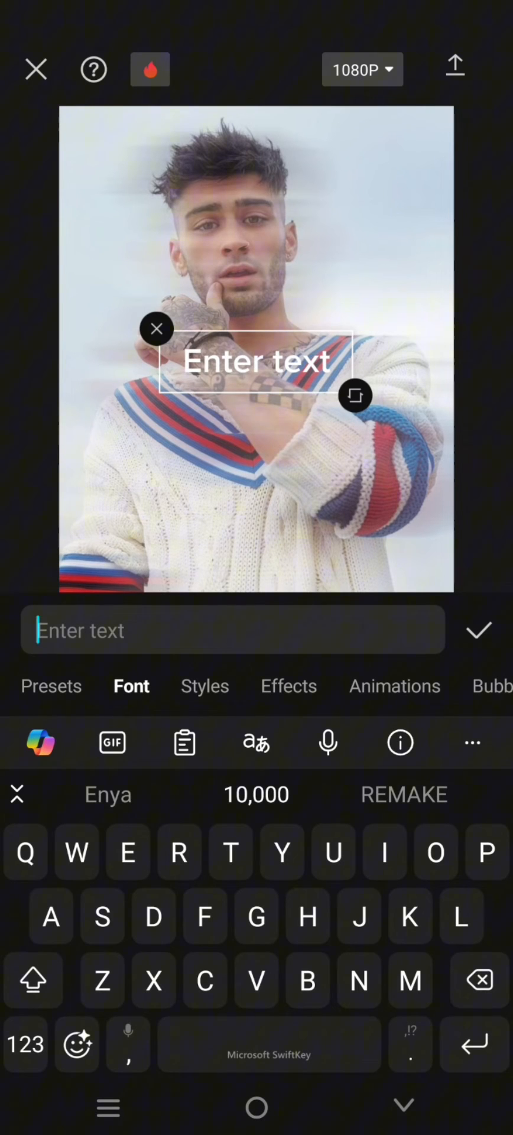
Make the text read 'Zayn Malik' in the Eclectic serif font.
type("Zayn Malik")
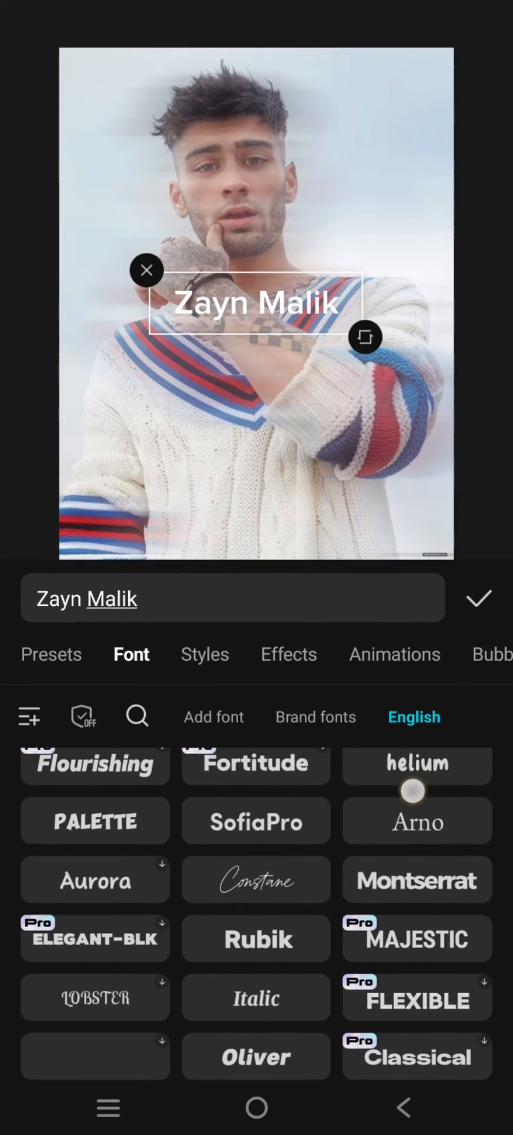
scroll("down", 3)
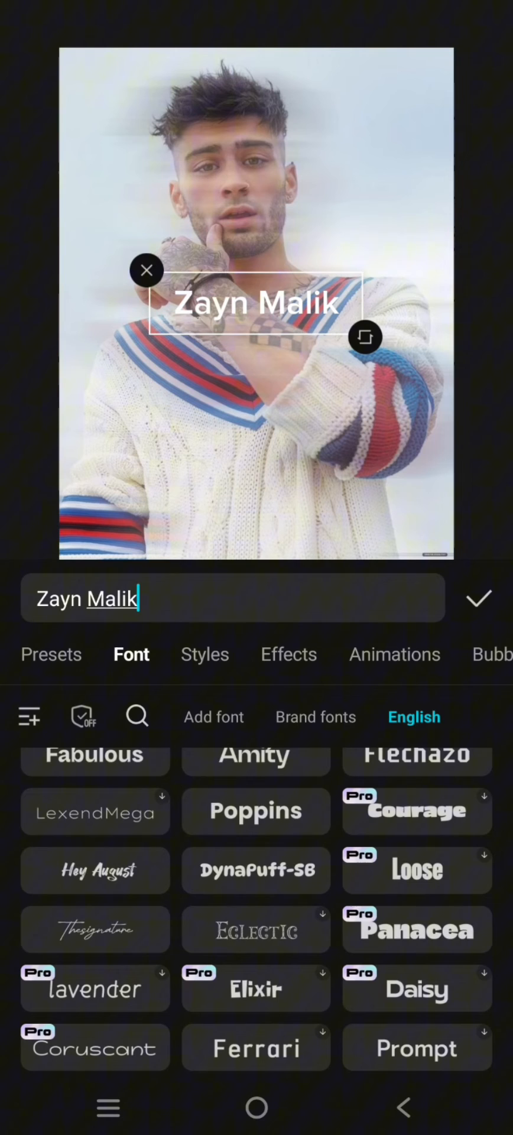
left_click(255, 929)
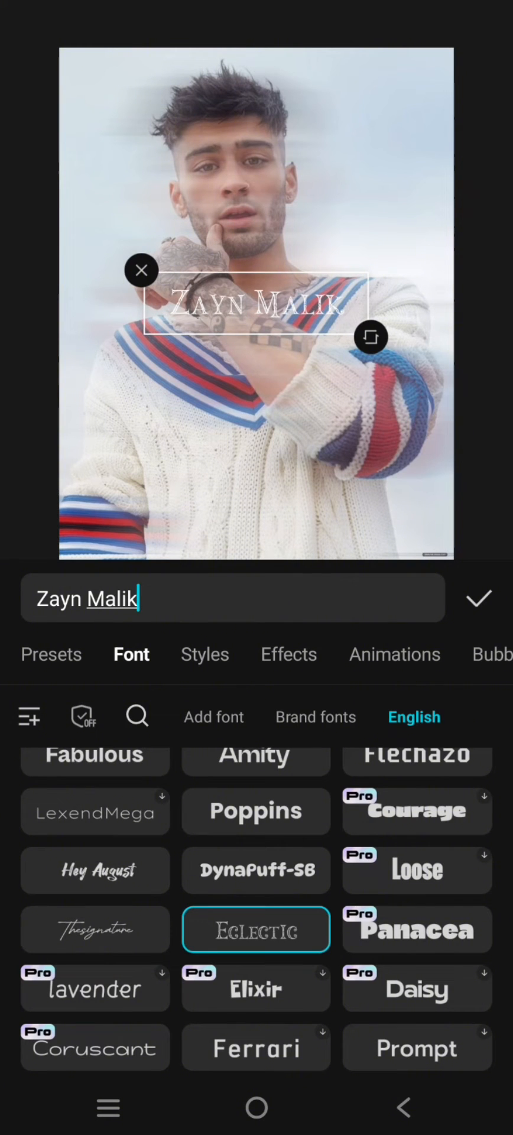
left_click(205, 654)
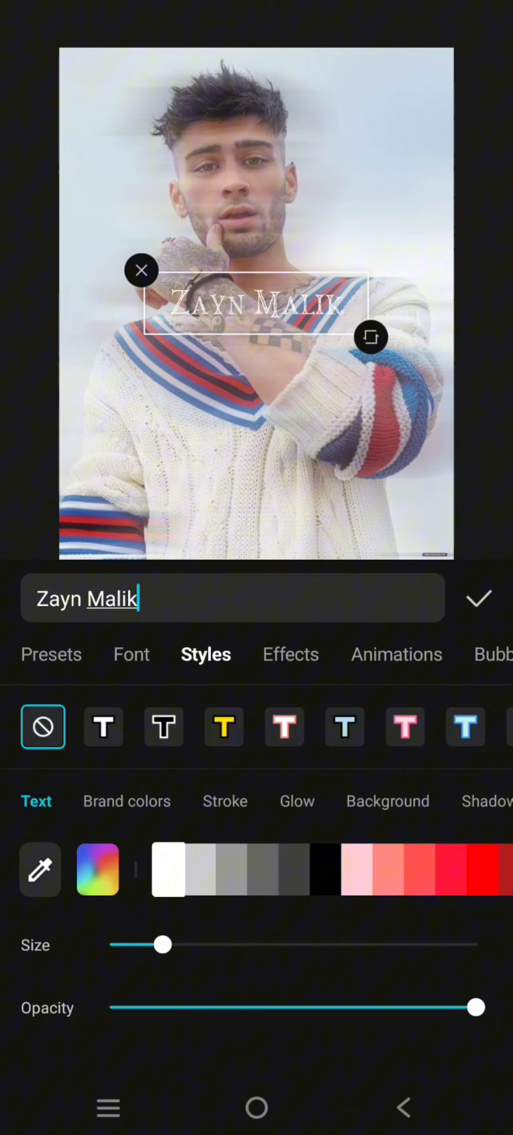
Apply the red-outlined style, move the name lower onto the sweater, and save it as a text preset.
left_click(390, 726)
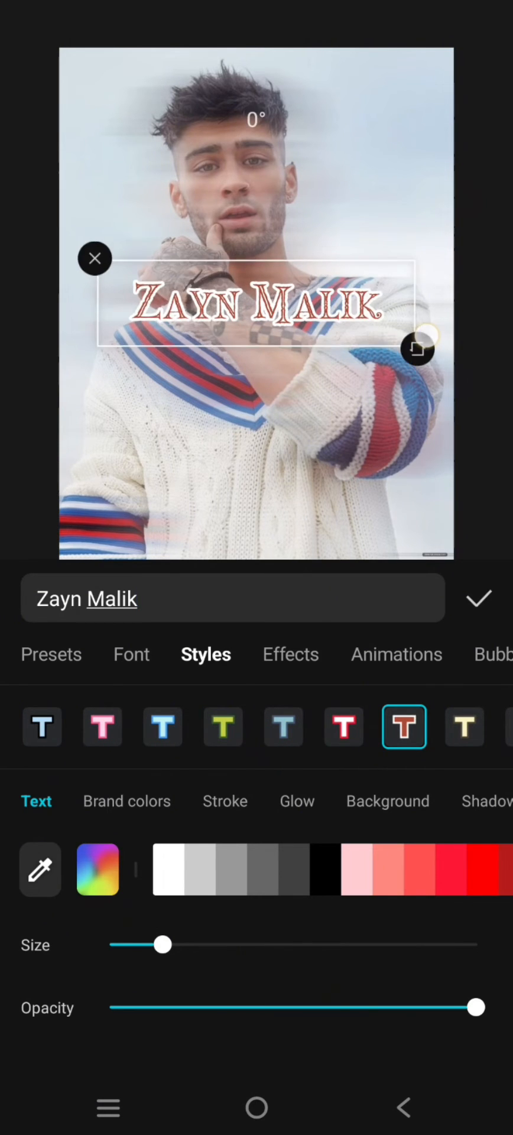
left_click_drag(257, 304, 257, 402)
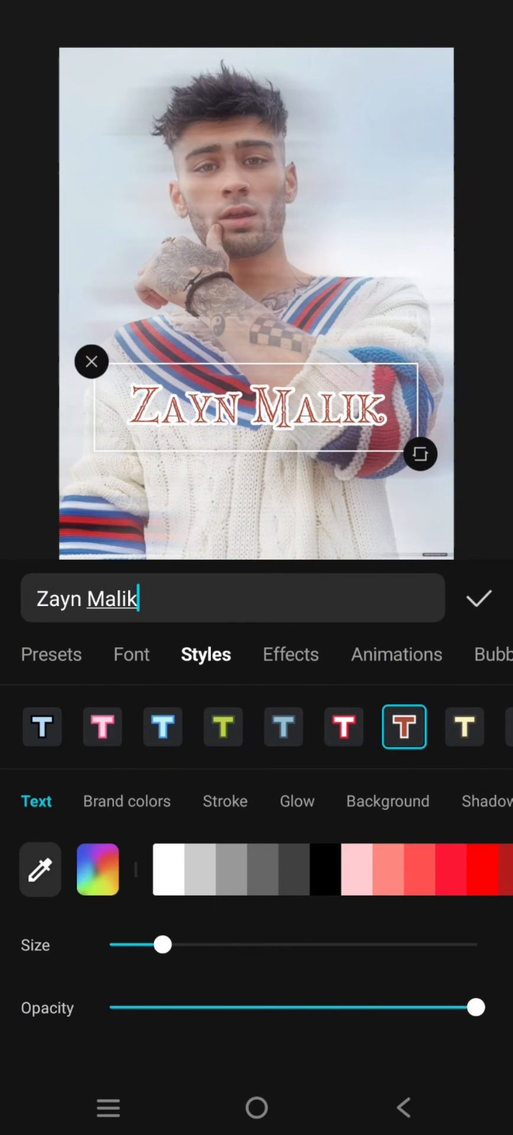
left_click(50, 654)
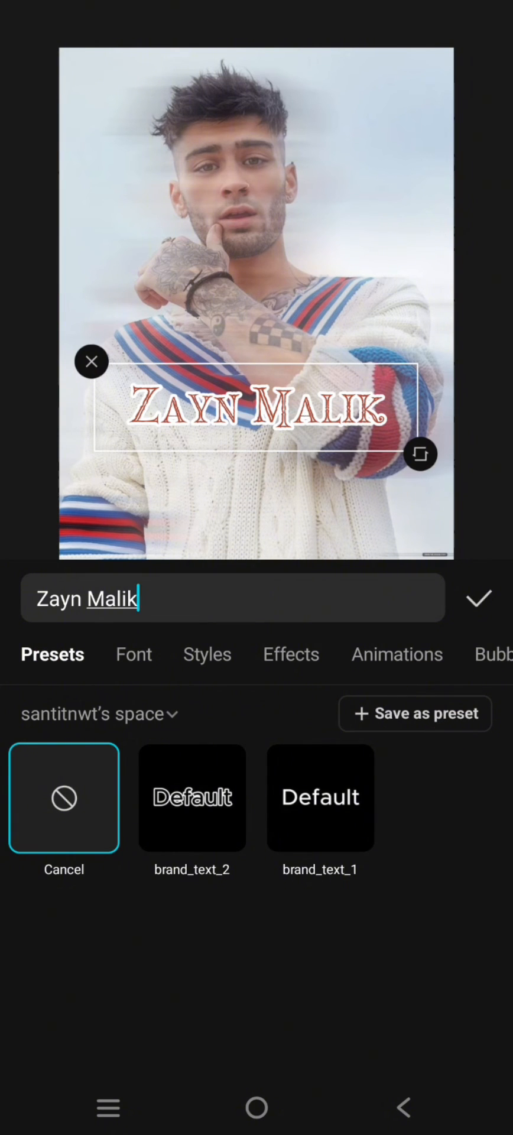
left_click(415, 714)
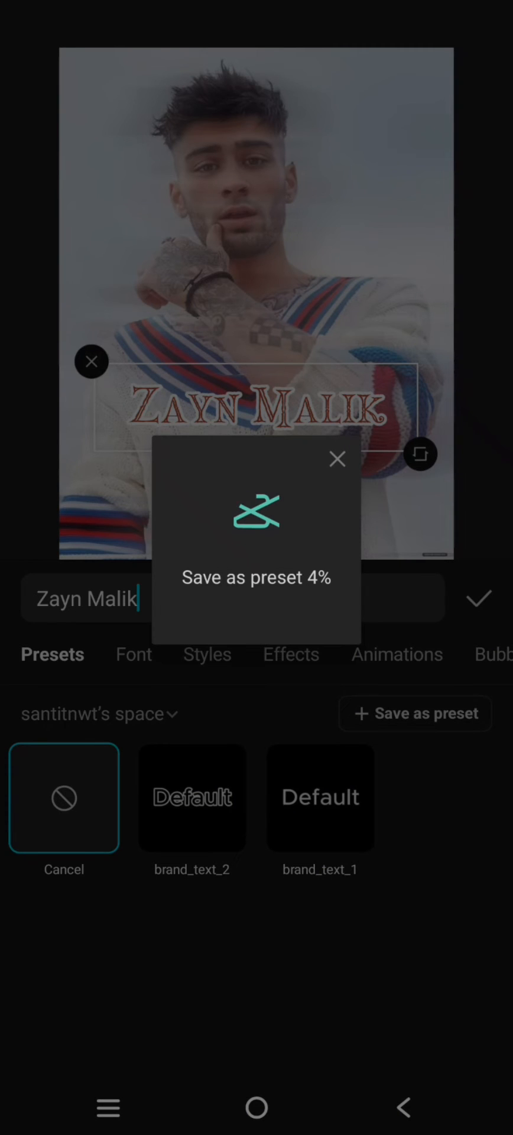